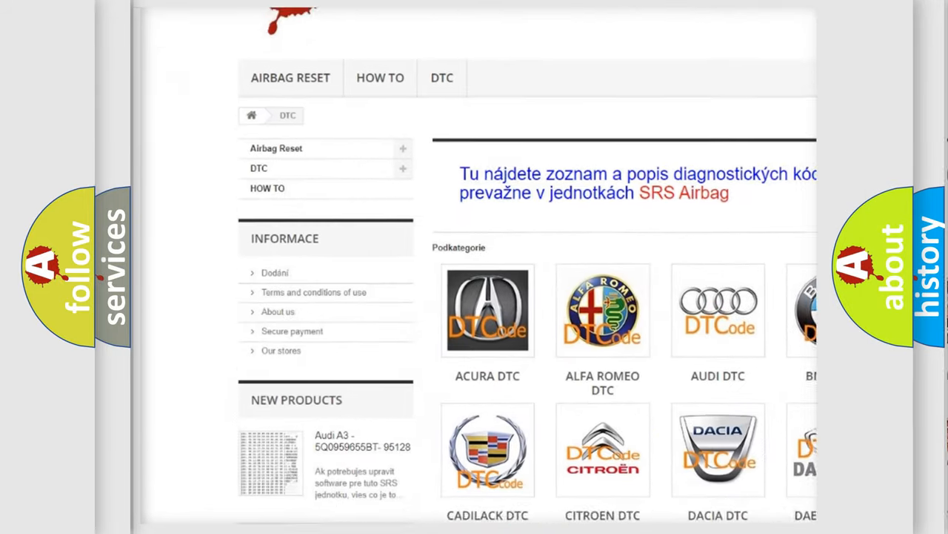
{"action": "scroll", "scroll_direction": "down", "scroll_amount": 3}
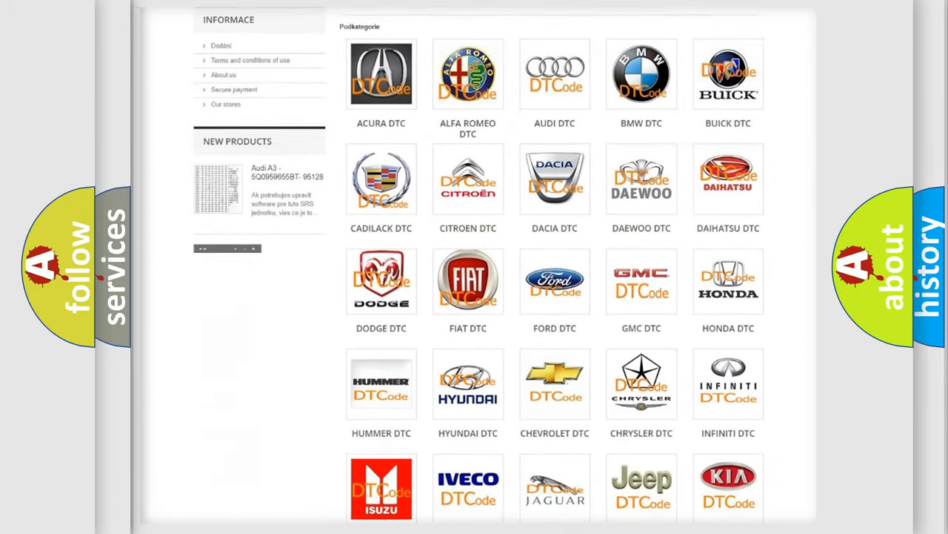
{"action": "scroll", "scroll_direction": "down", "scroll_amount": 3}
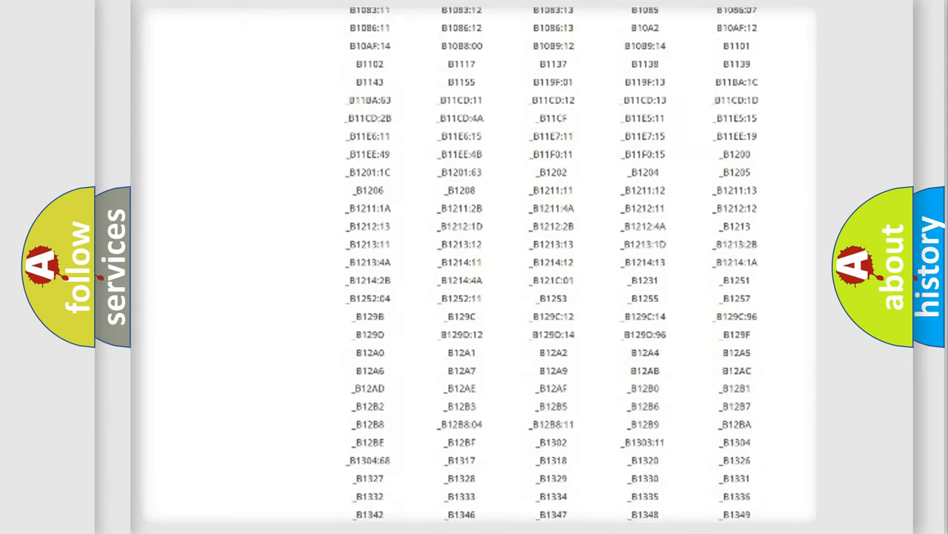
{"action": "scroll", "scroll_direction": "down", "scroll_amount": 3}
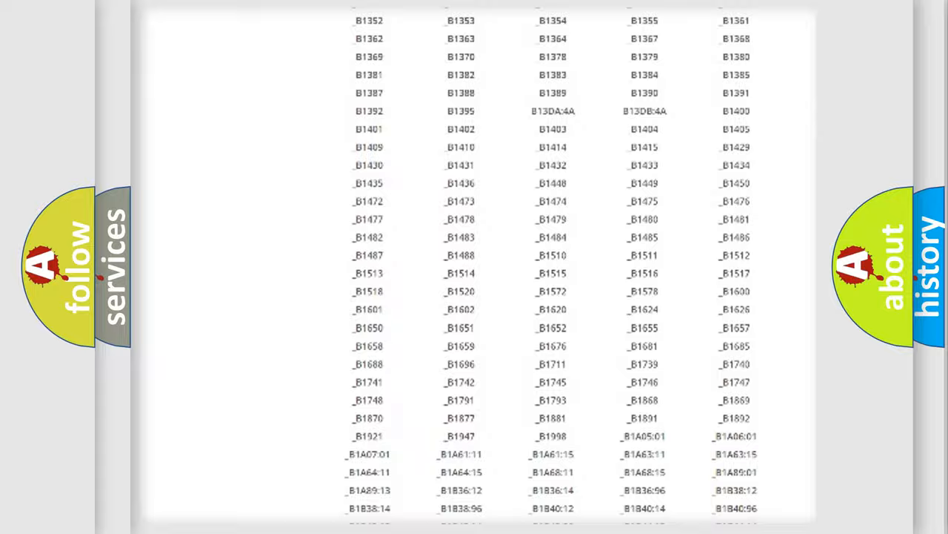